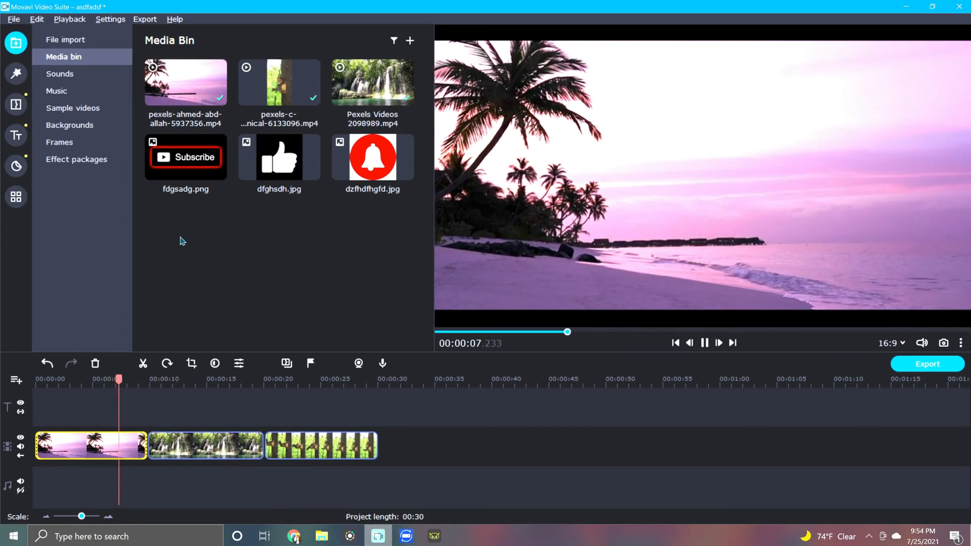
# Step: Show the Featured filters collection containing Vertical fill
pyautogui.click(704, 343)
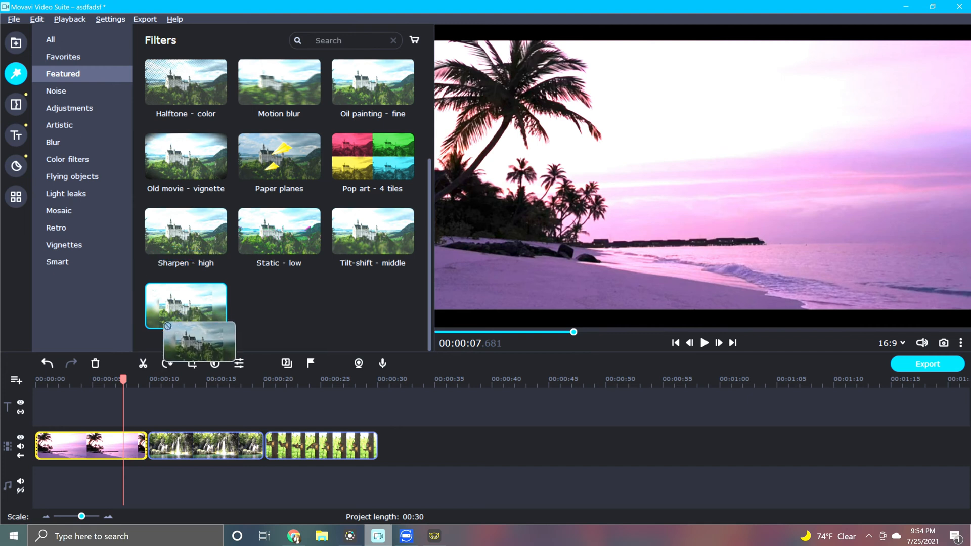
# Step: Apply Vertical fill to the beach clip, then select the waterfall clip
pyautogui.click(933, 7)
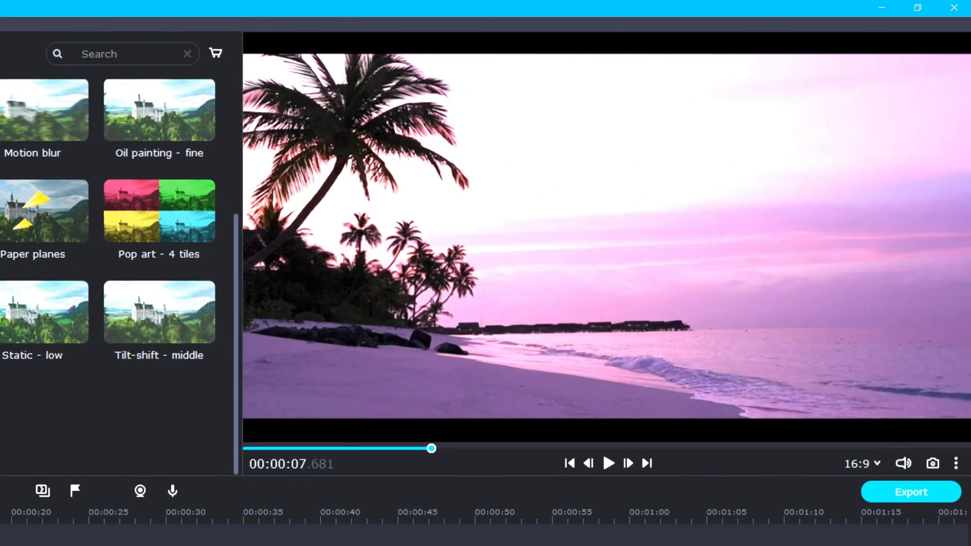
pyautogui.click(608, 463)
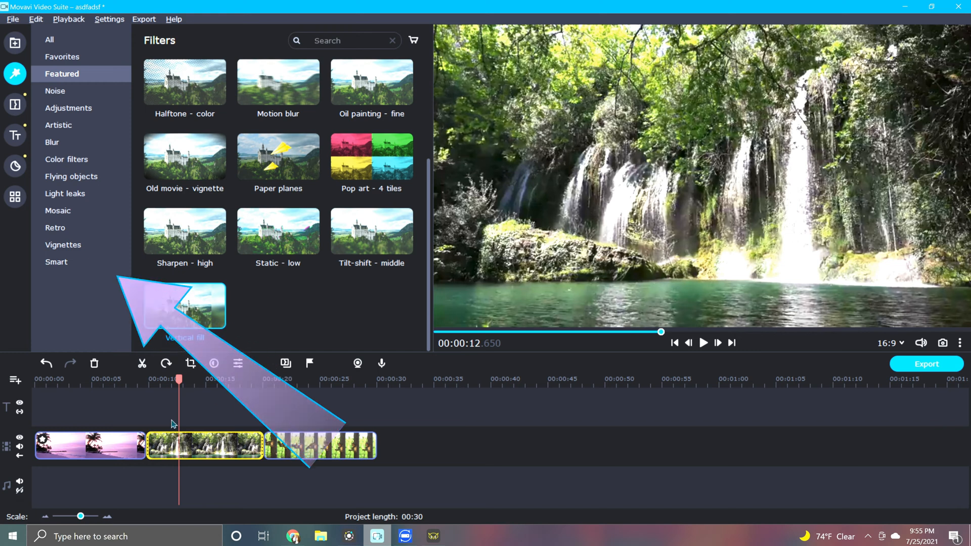
# Step: Switch to Tools and back to Filters to drop Vertical fill on the waterfall clip
pyautogui.click(15, 197)
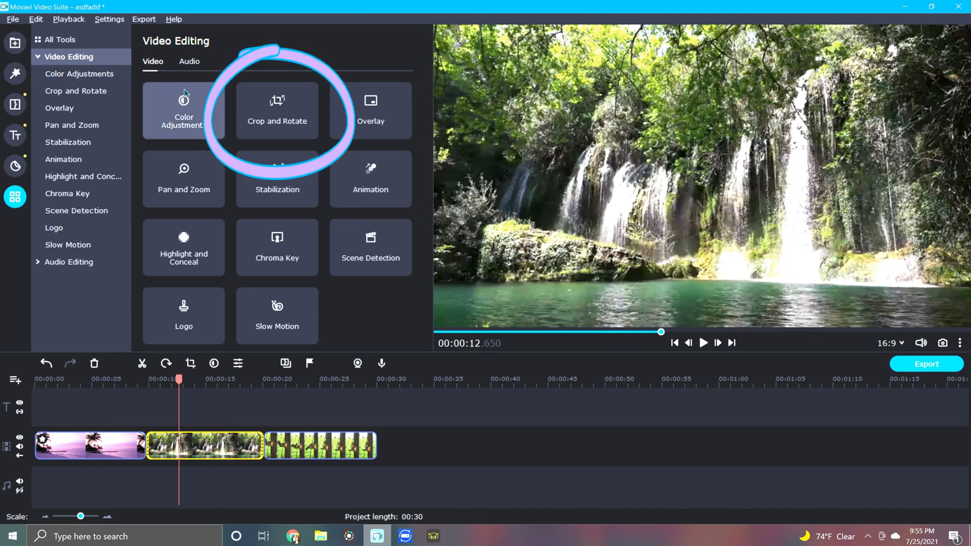
pyautogui.click(276, 110)
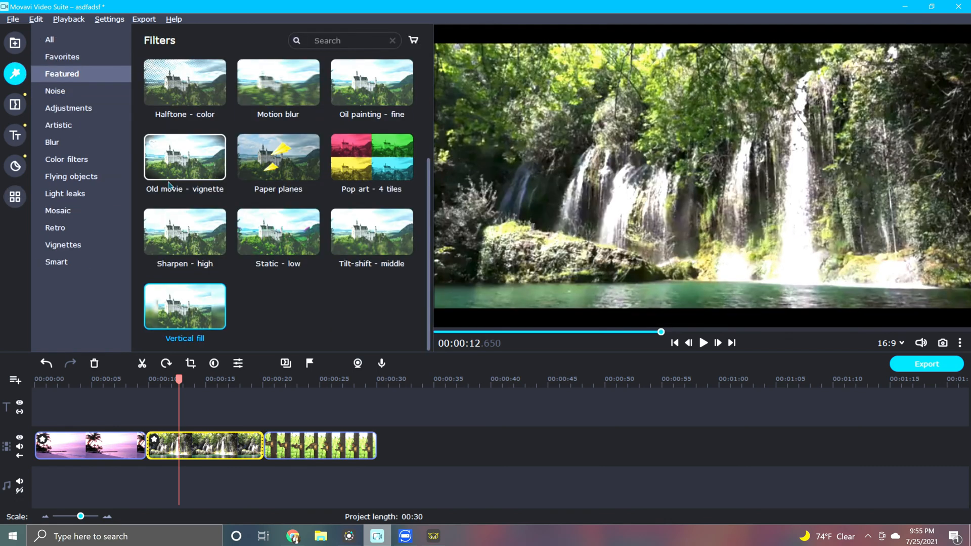
pyautogui.moveTo(197, 426)
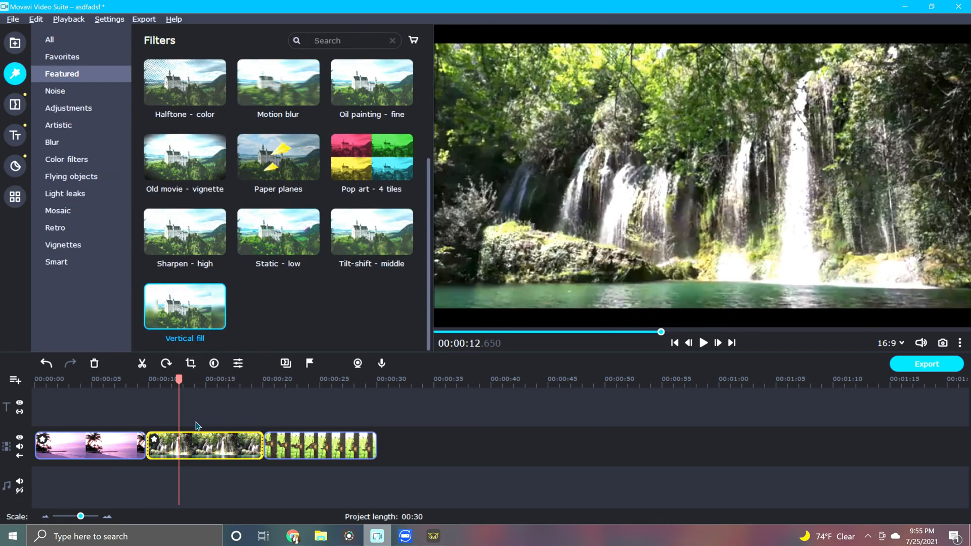
# Step: Select the third clip, the squirrel footage with black side bars
pyautogui.click(703, 342)
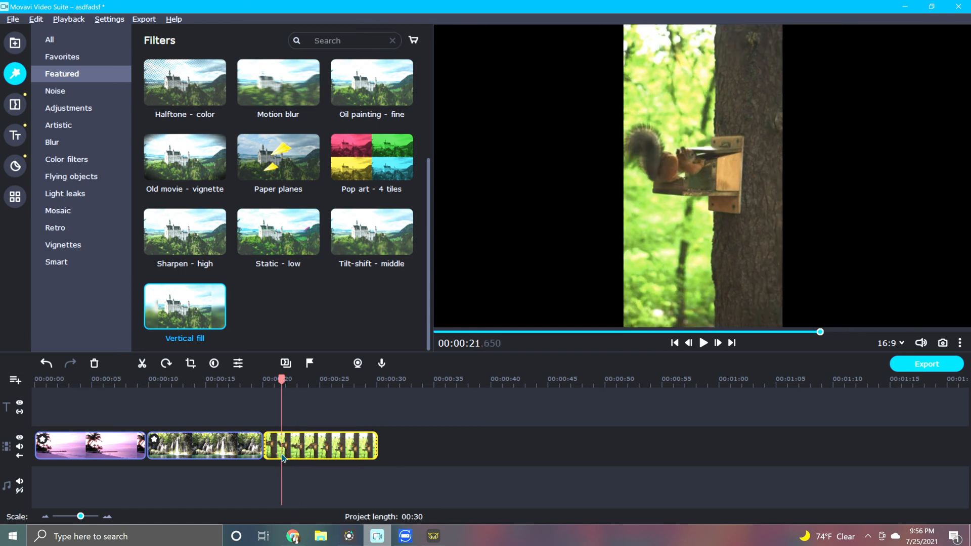
# Step: Expand the Video Editing tools group and bring up Crop and Rotate for the squirrel clip
pyautogui.click(14, 197)
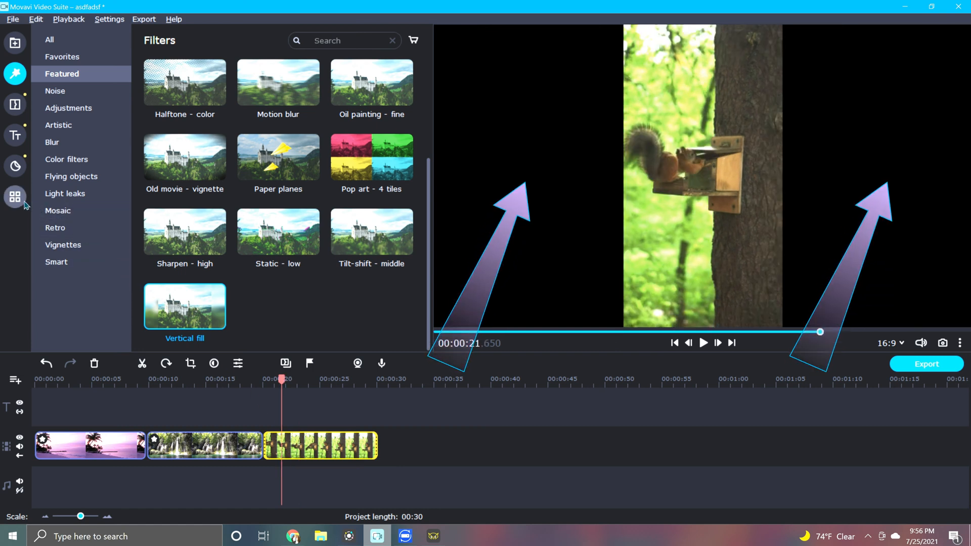
pyautogui.click(14, 196)
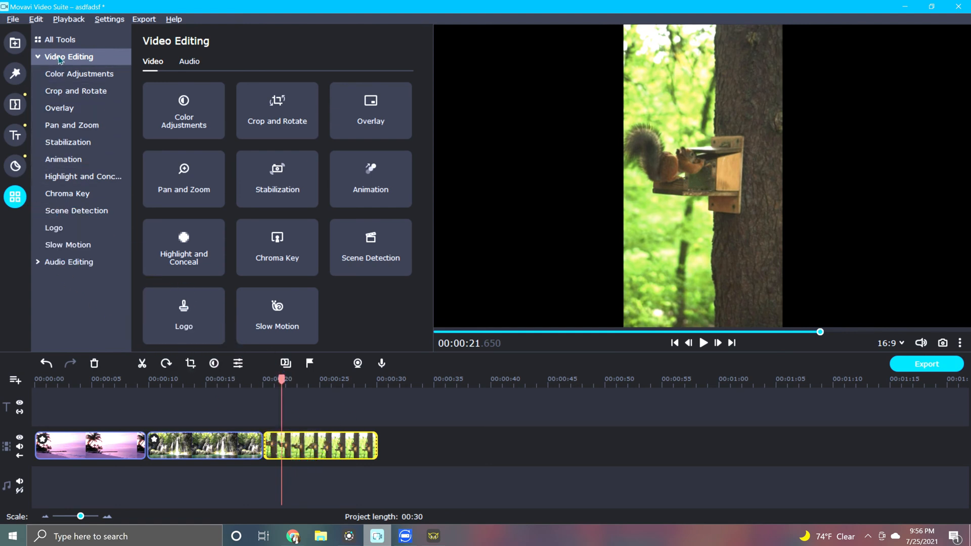
pyautogui.moveTo(277, 110)
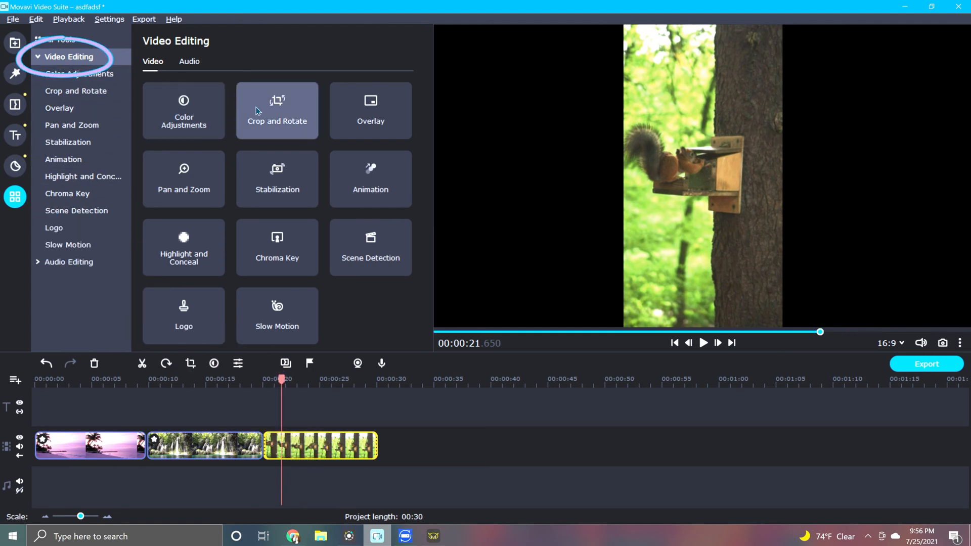
pyautogui.click(277, 111)
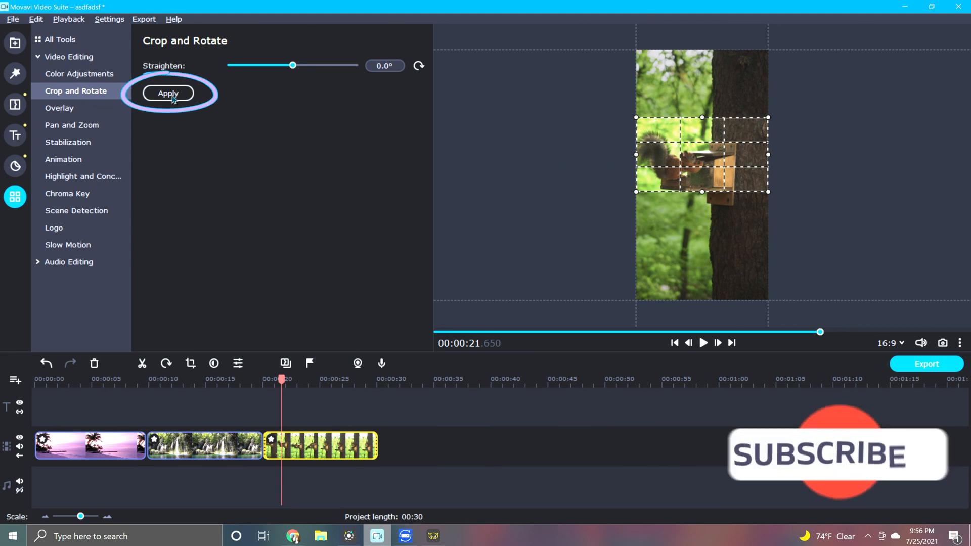
# Step: Apply the 16:9 crop around the squirrel so no black bars remain
pyautogui.click(168, 93)
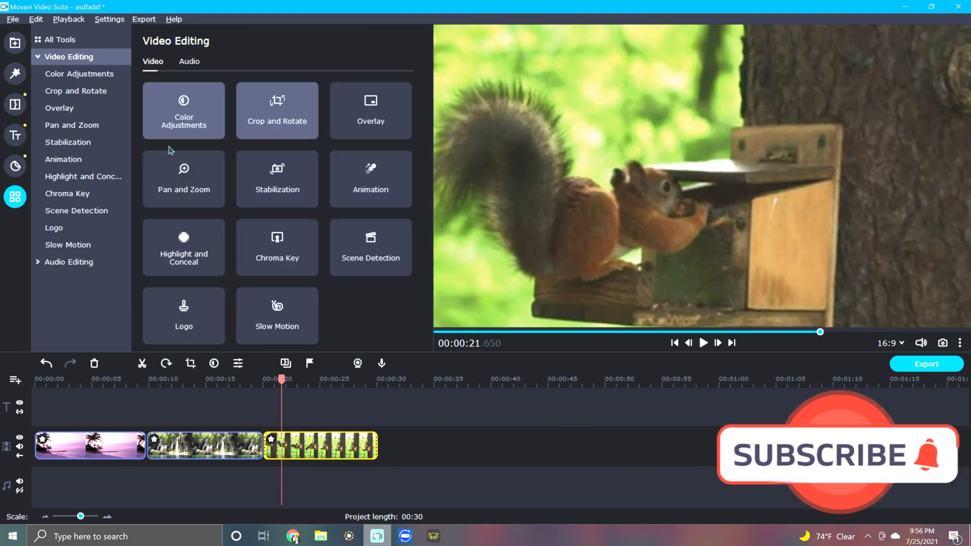